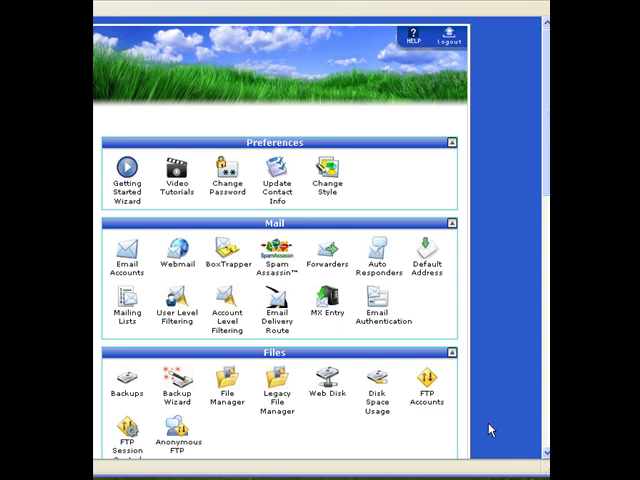
mouse_move(532, 102)
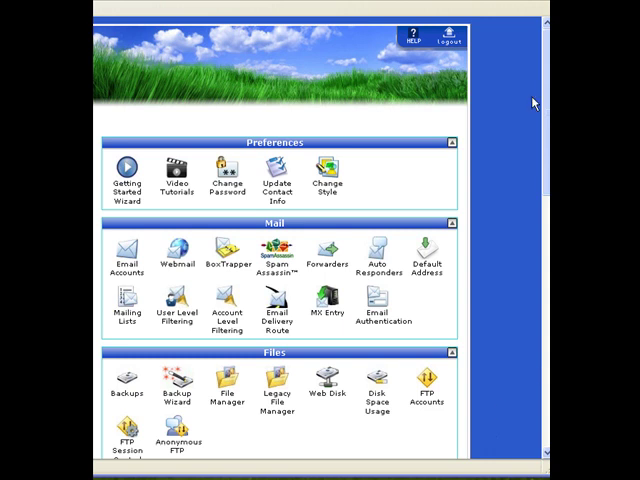
Scroll the cPanel home page down to the Software/Services group with Fantastico De Luxe
scroll("down", 3)
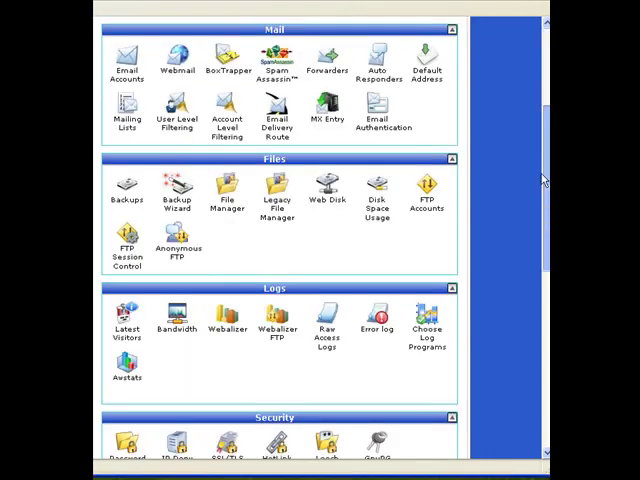
scroll("down", 3)
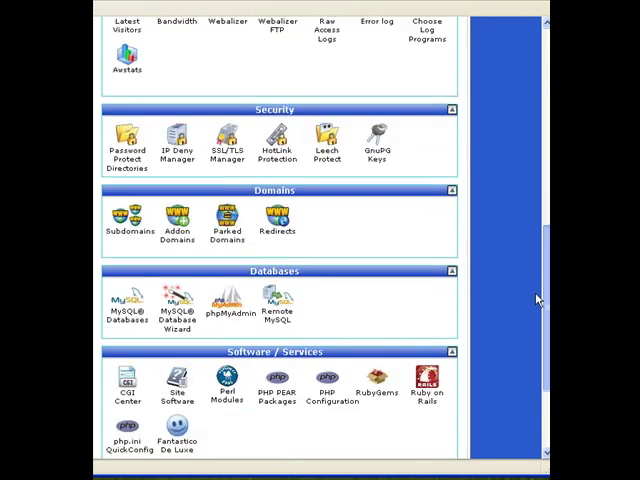
scroll("down", 3)
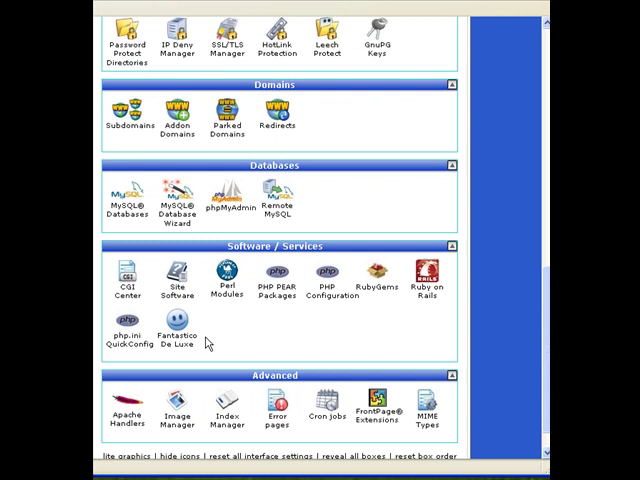
mouse_move(198, 332)
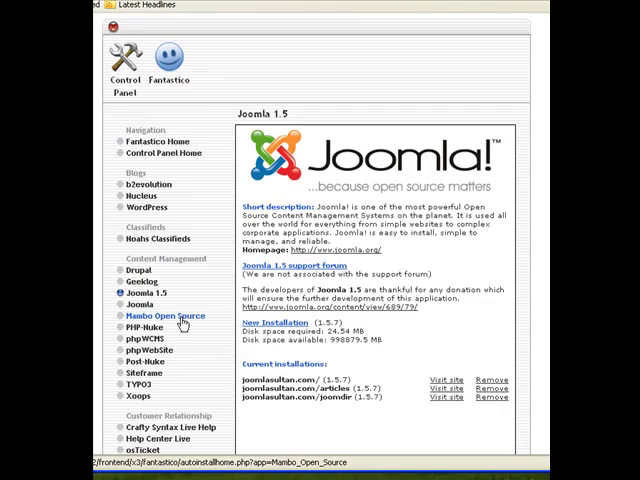
mouse_move(164, 316)
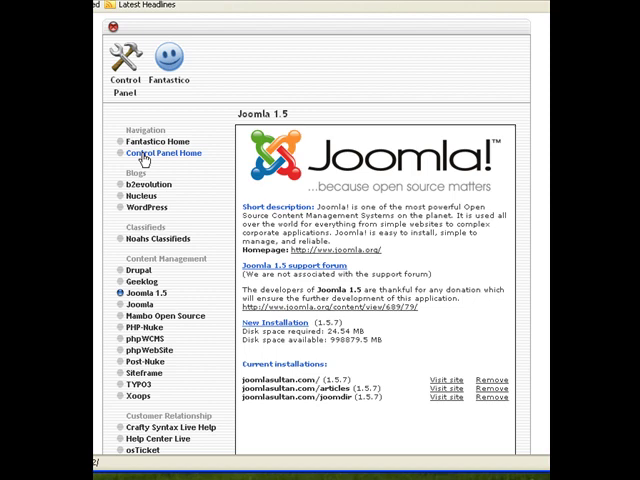
mouse_move(148, 184)
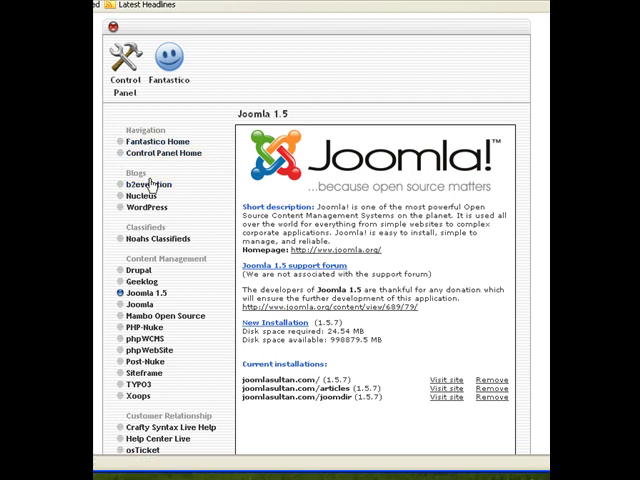
mouse_move(148, 240)
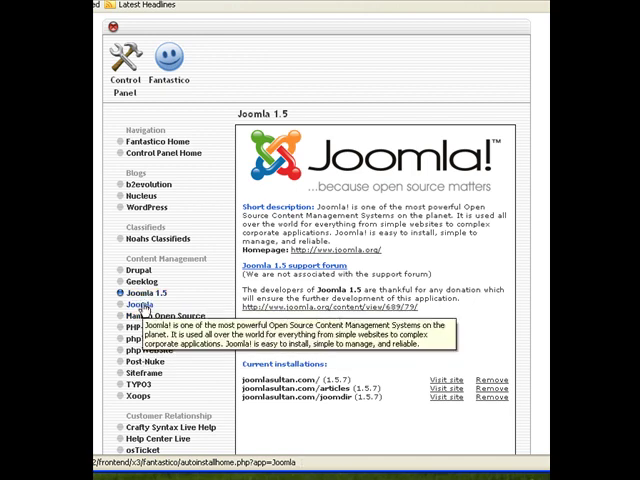
mouse_move(230, 308)
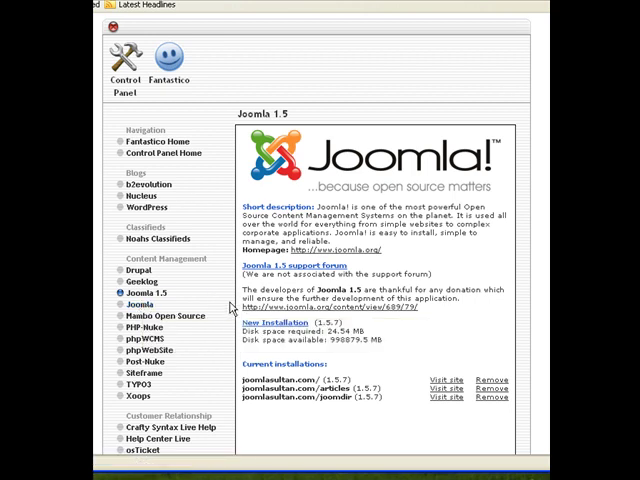
mouse_move(240, 308)
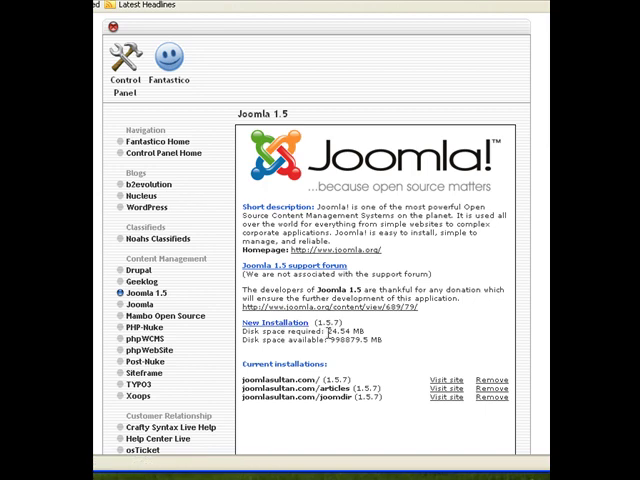
double_click(336, 332)
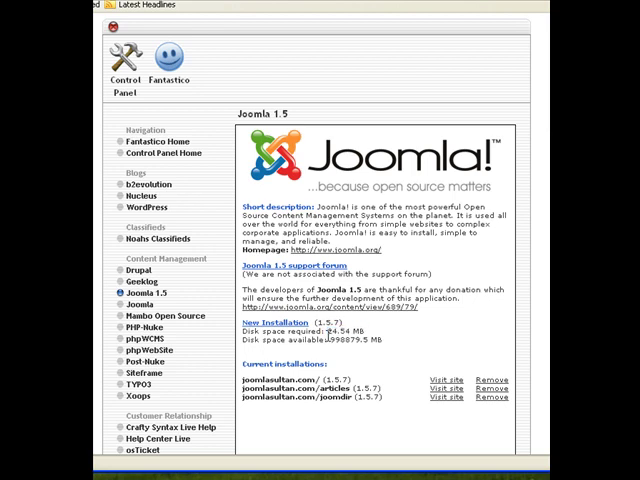
mouse_move(324, 350)
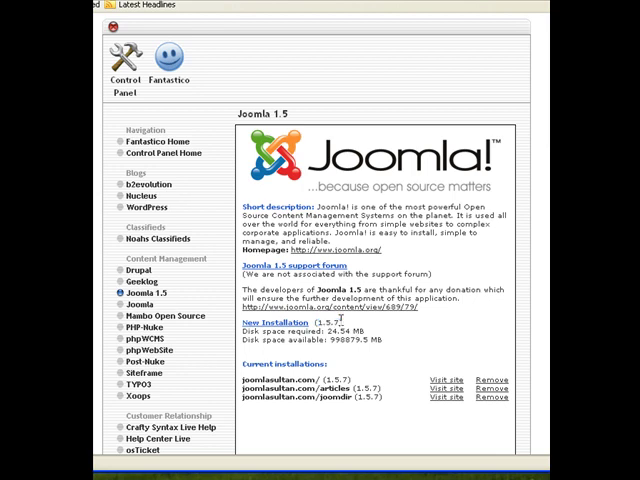
mouse_move(270, 324)
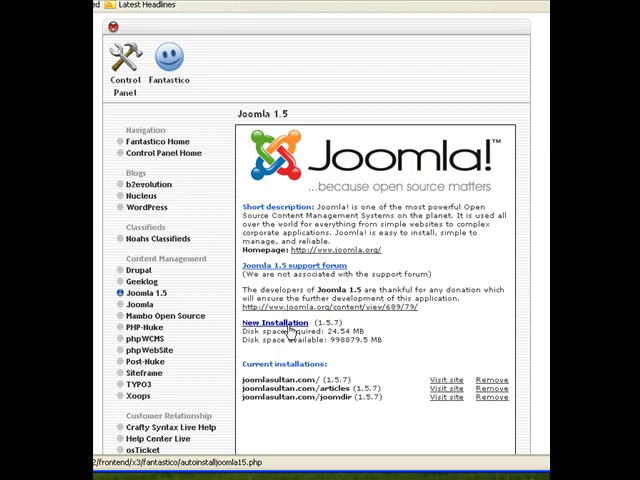
Begin a new Joomla 1.5 installation and enter 'mysite' as the install directory
left_click(276, 322)
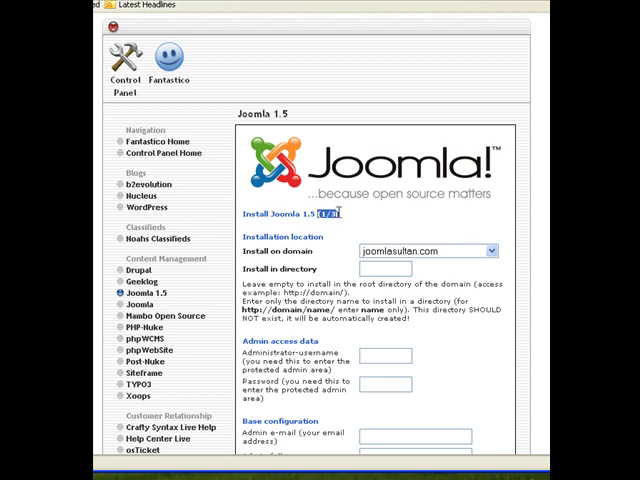
mouse_move(456, 216)
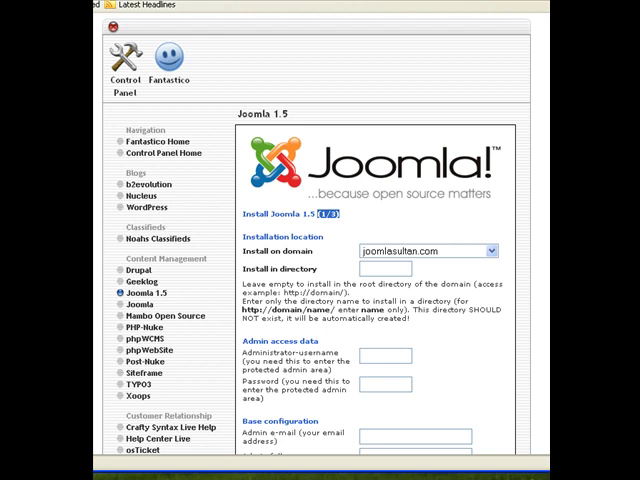
scroll("down", 3)
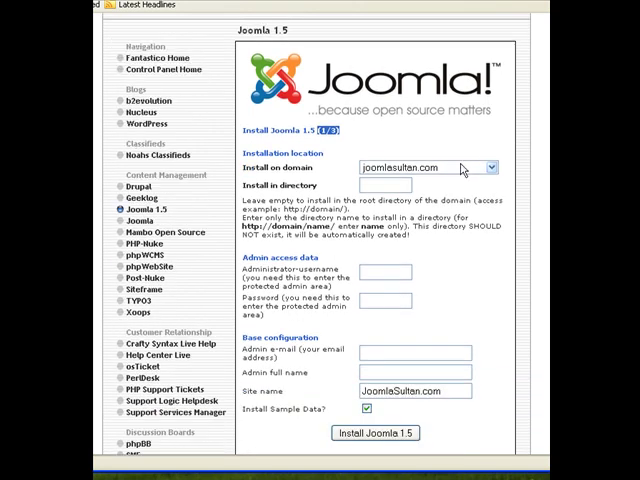
mouse_move(448, 184)
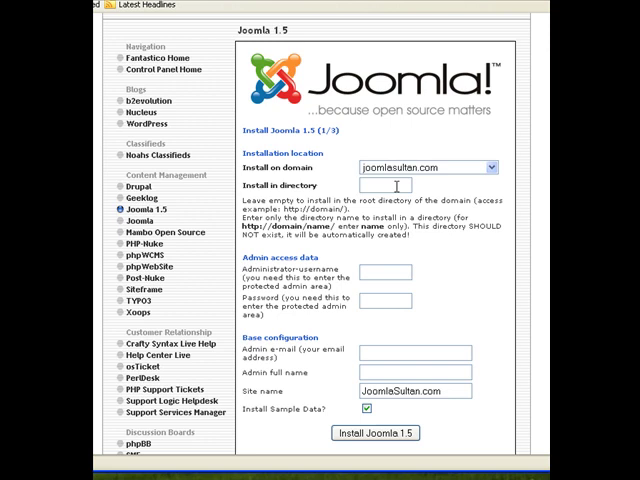
mouse_move(496, 168)
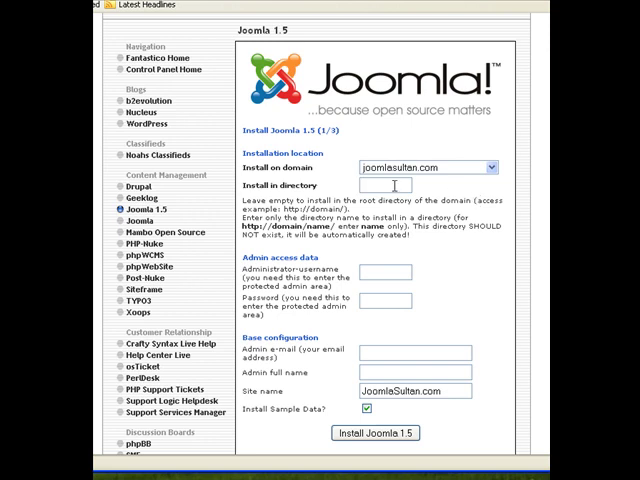
type("mysl")
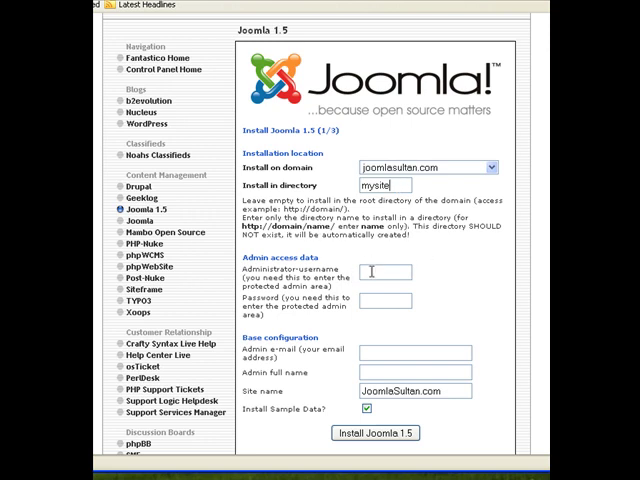
Enter Admin as the administrator username and password as its password
type("Admin")
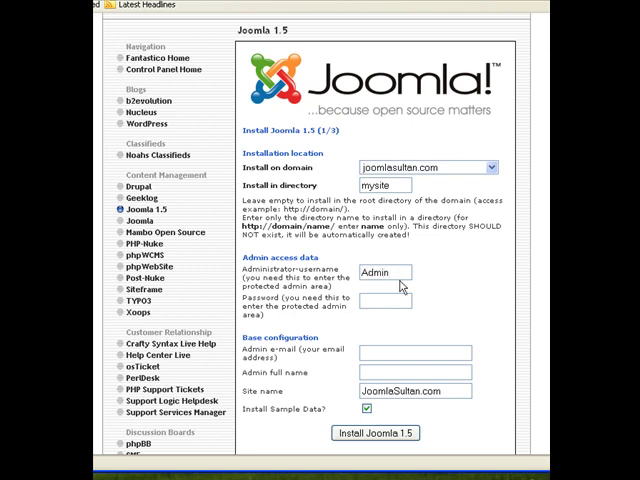
mouse_move(368, 320)
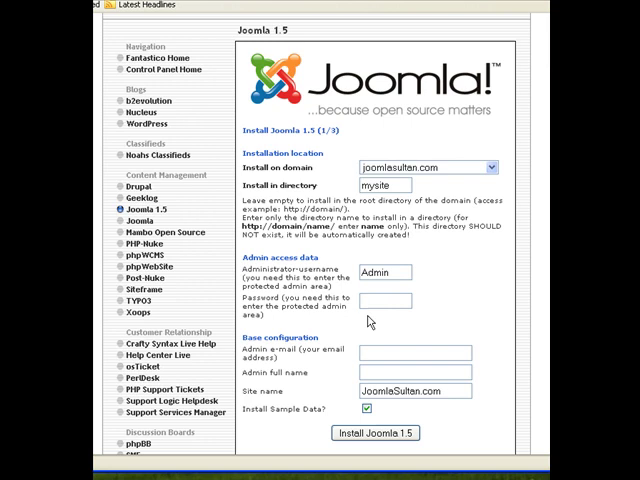
type("passs")
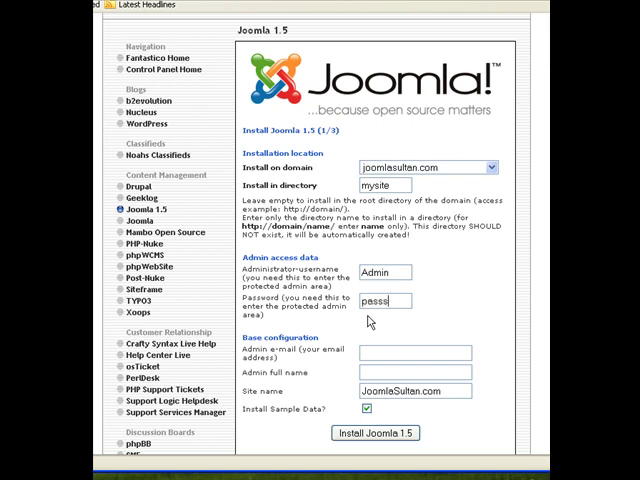
type("password")
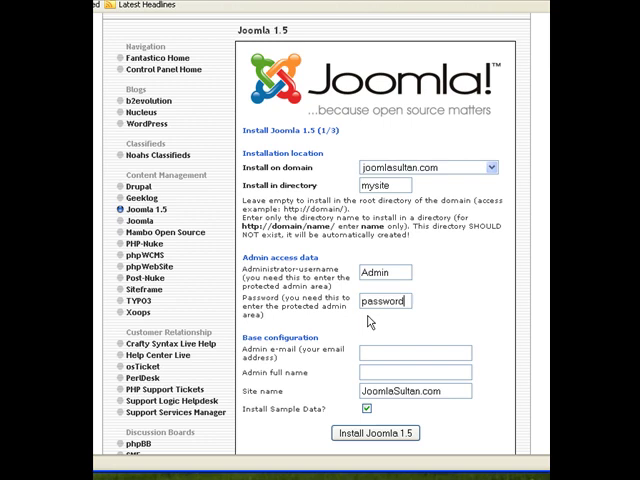
left_click(412, 352)
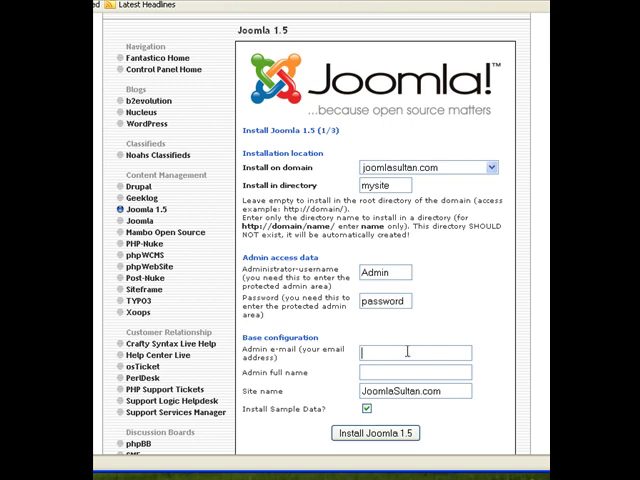
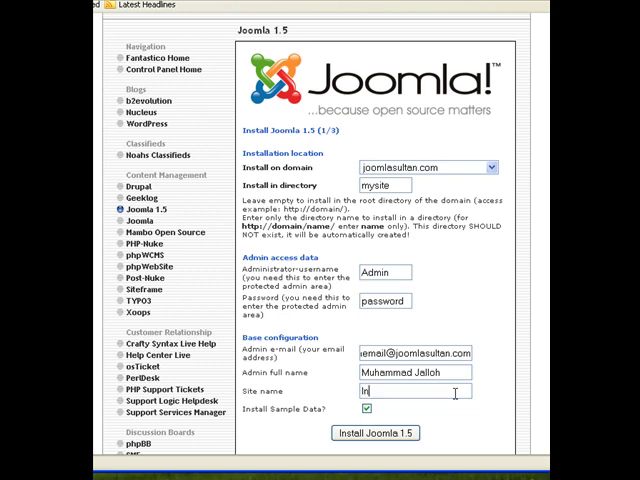
Enter the admin full name Muhammad Jal... and a new site name for the Joomla site
type("ternet")
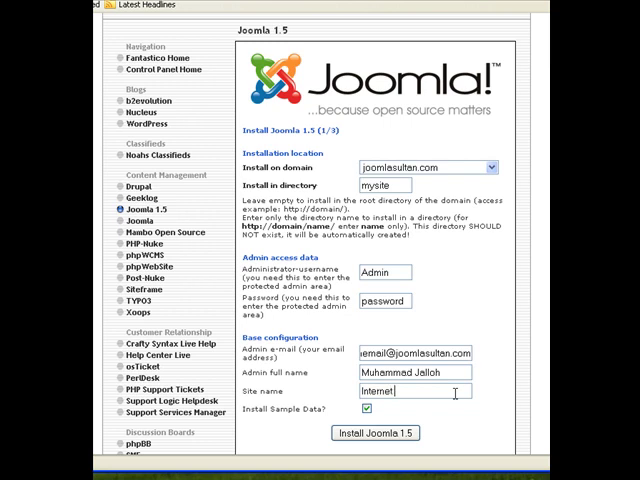
type("Busine")
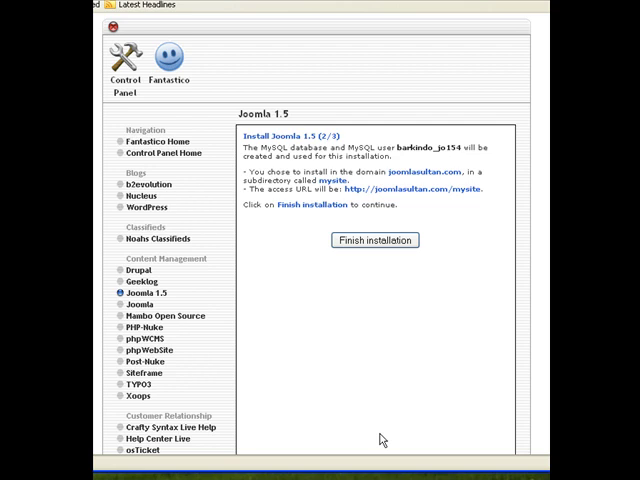
mouse_move(360, 150)
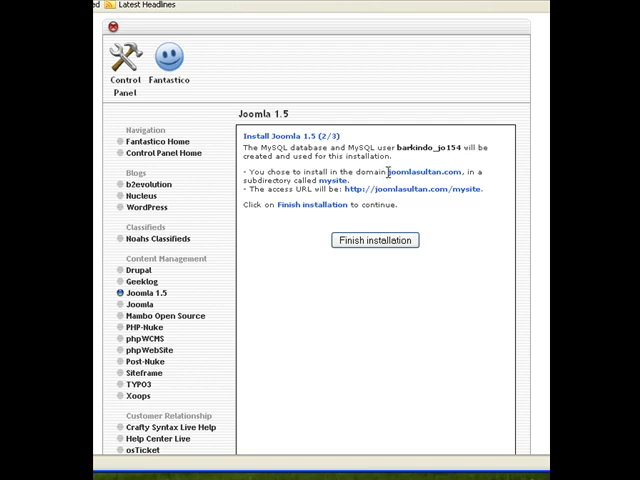
Review the step 2 summary with the site URL and finish the Joomla 1.5 installation
double_click(424, 172)
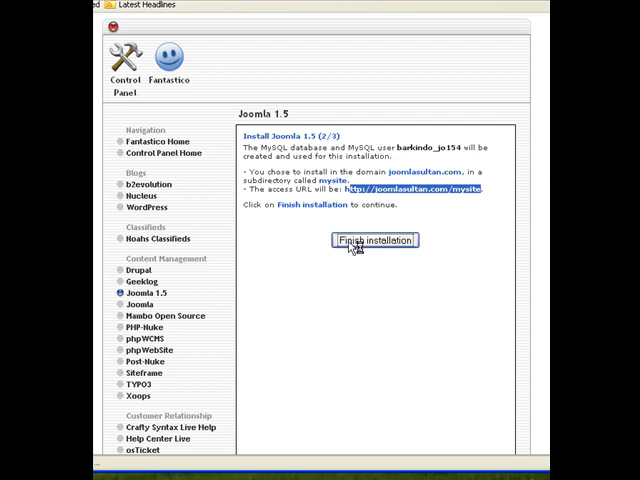
left_click(372, 240)
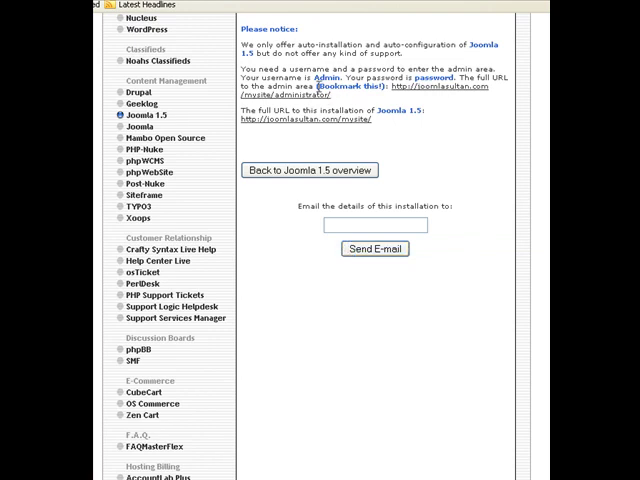
double_click(324, 80)
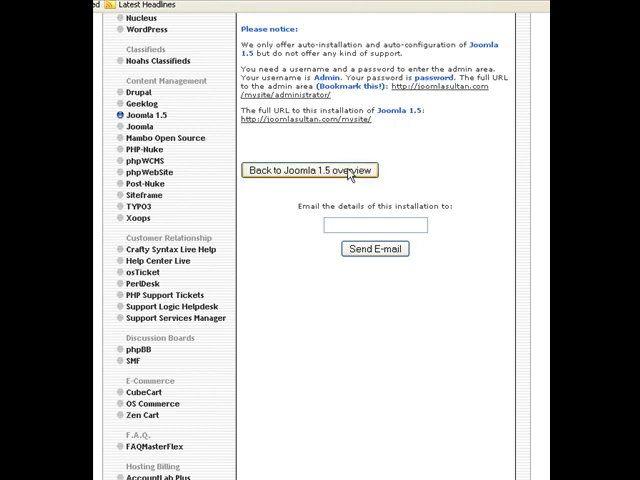
mouse_move(332, 180)
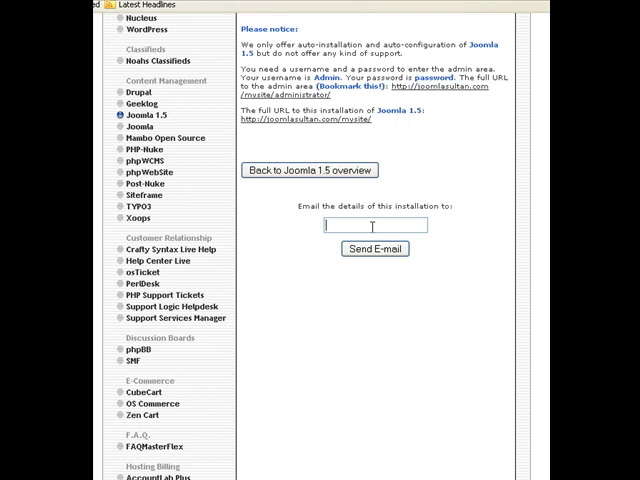
Start entering 'email' as the address to receive the installation details
type("e")
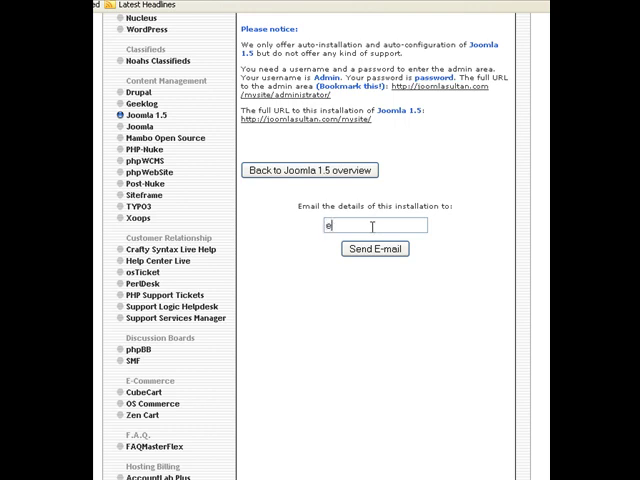
type("mail")
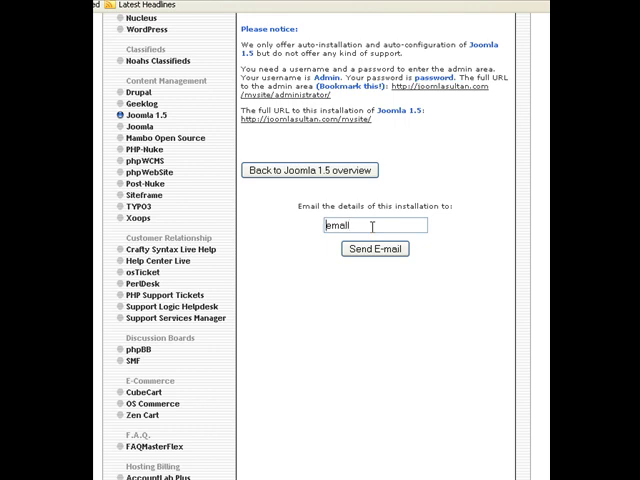